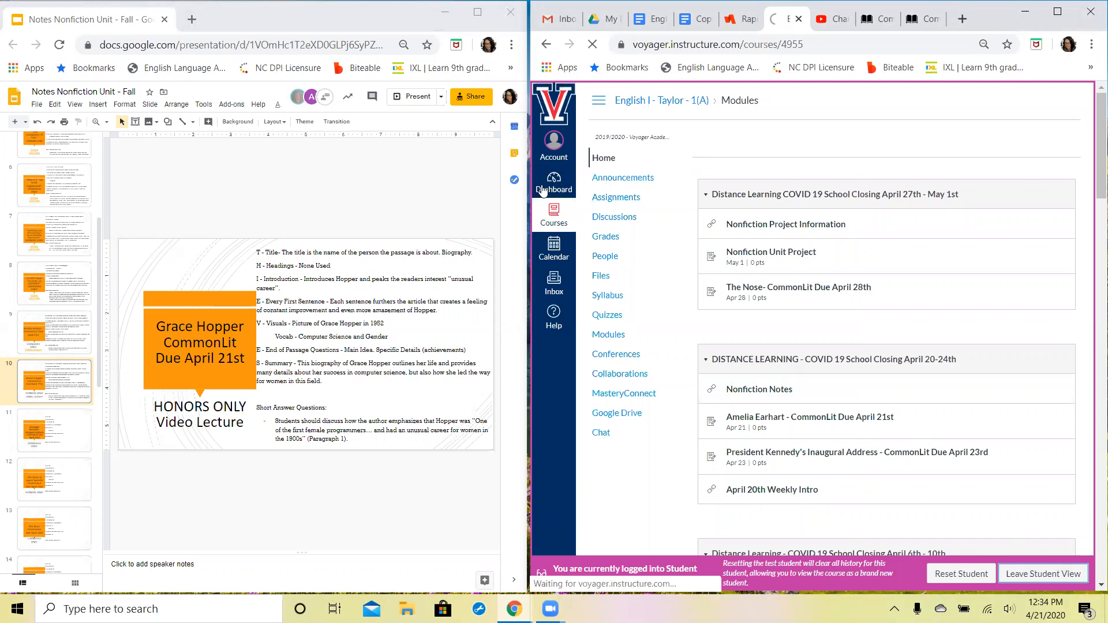
# Open the English I Honors - Taylor - 1(A) course from the Courses list
pyautogui.click(1043, 573)
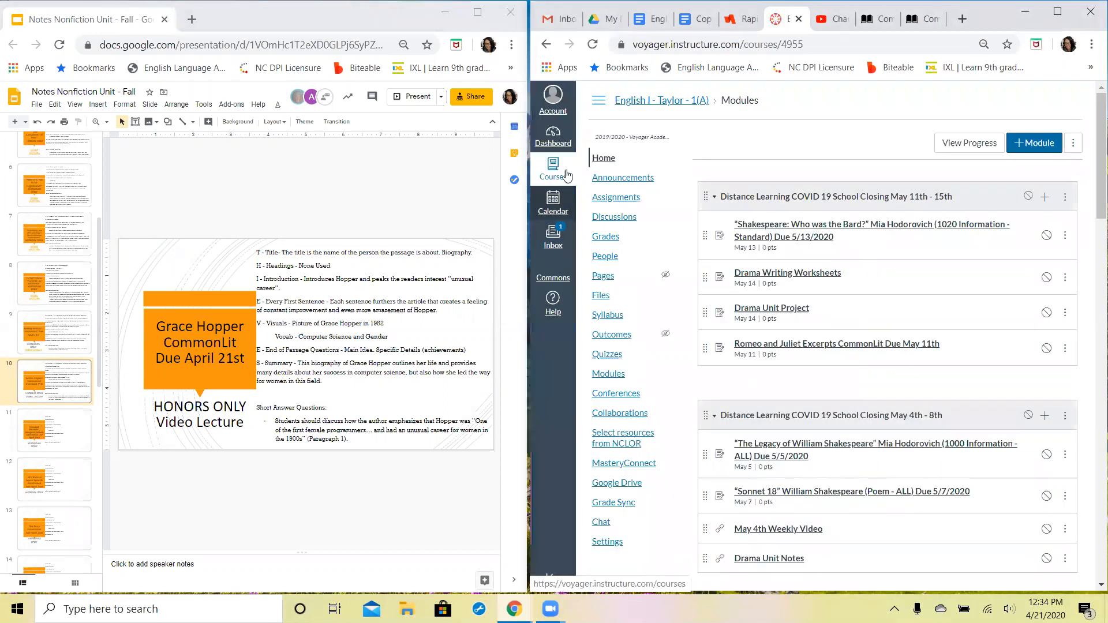
pyautogui.click(552, 168)
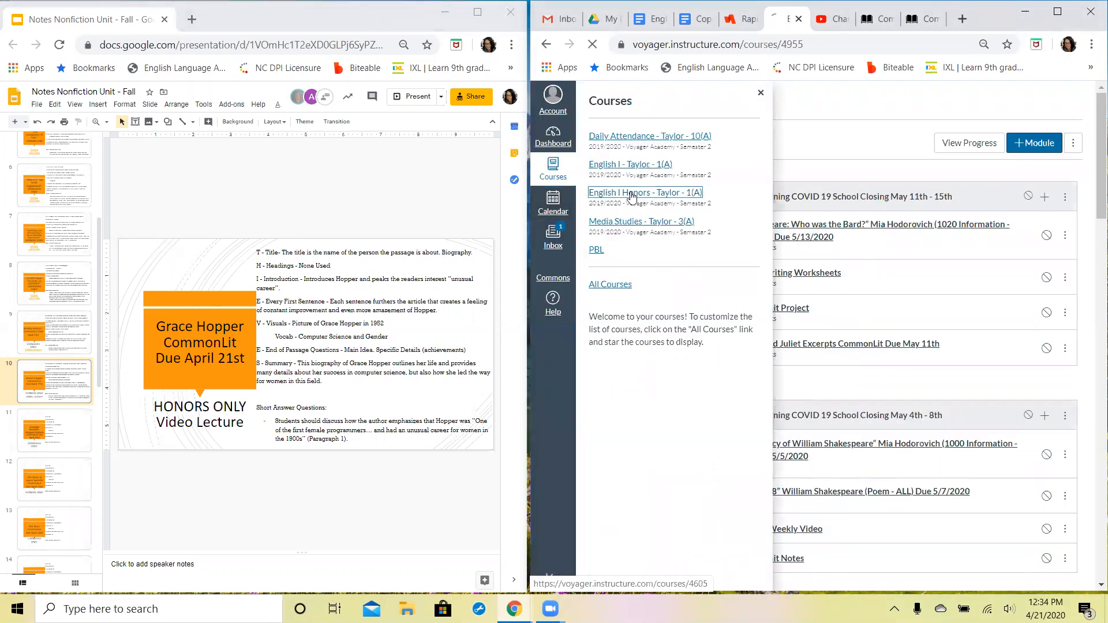
pyautogui.click(645, 192)
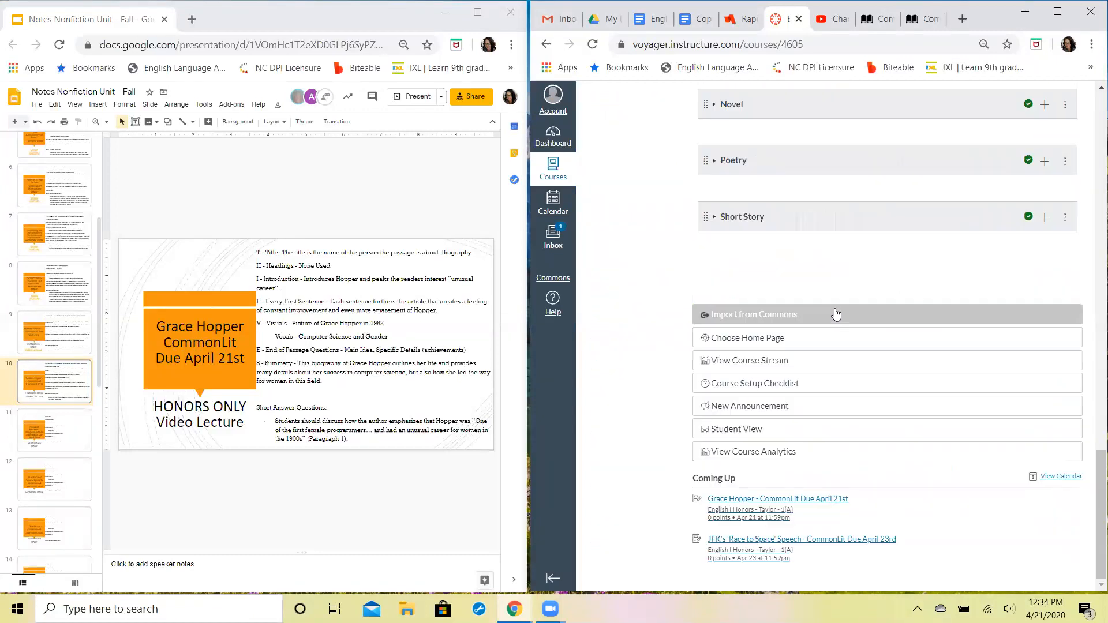
# Preview the Honors course in Student View and scroll down its modules
pyautogui.click(749, 429)
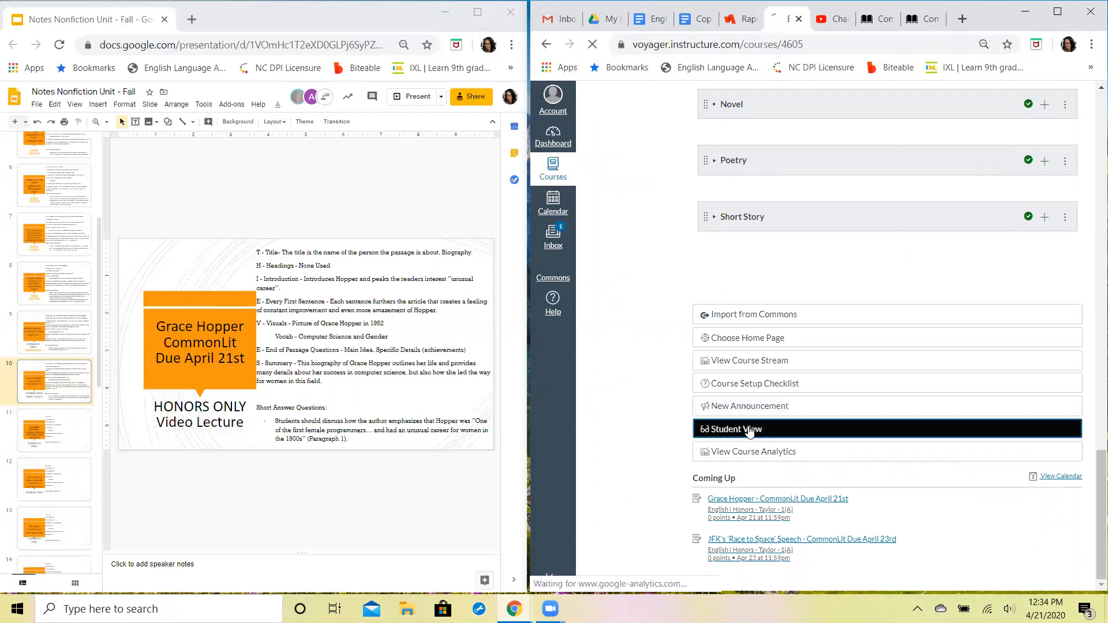
pyautogui.click(737, 429)
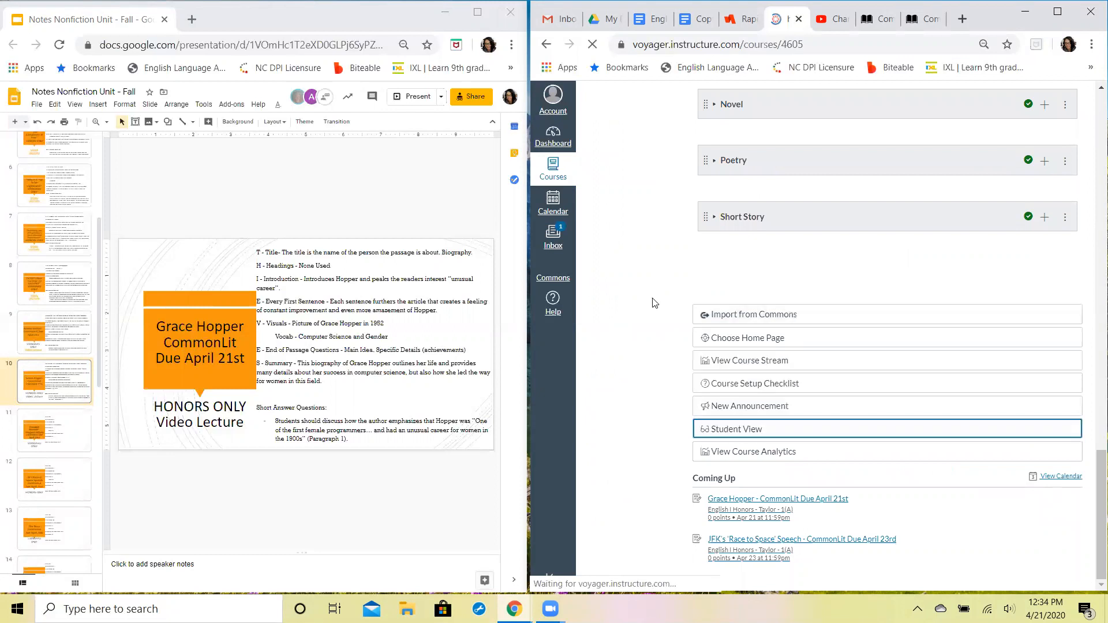
pyautogui.click(736, 429)
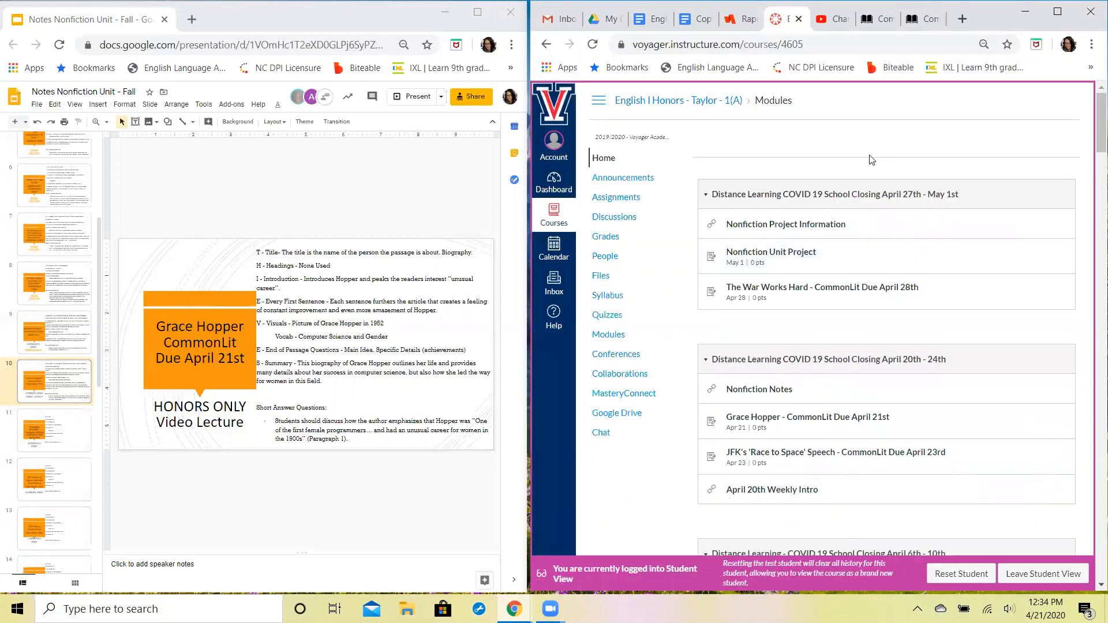
pyautogui.scroll(-3)
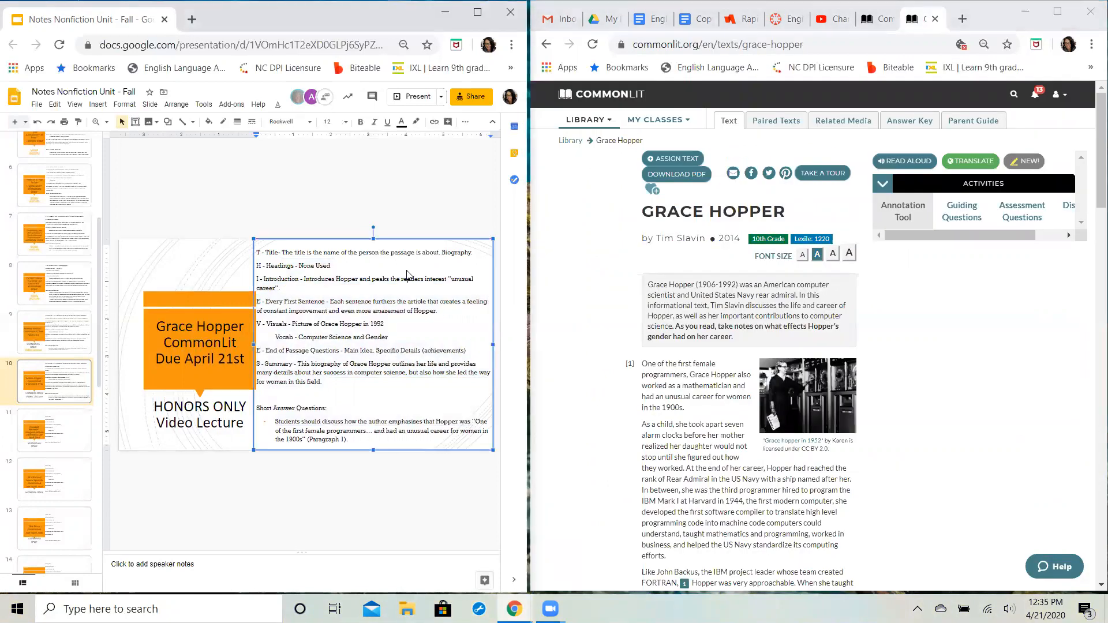
pyautogui.click(332, 265)
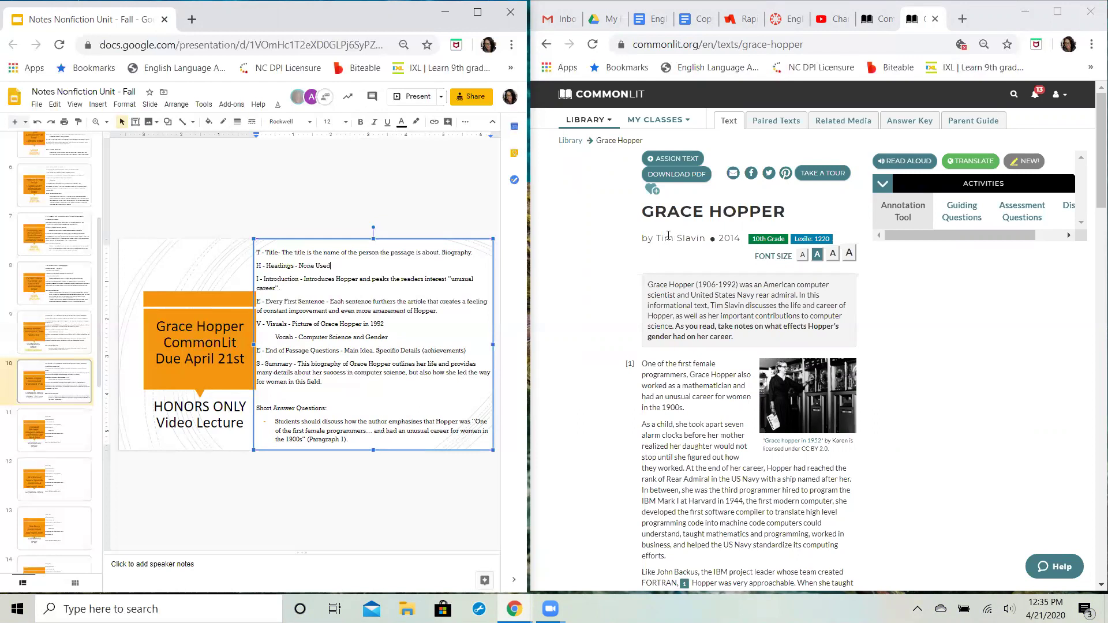
pyautogui.moveTo(642, 245)
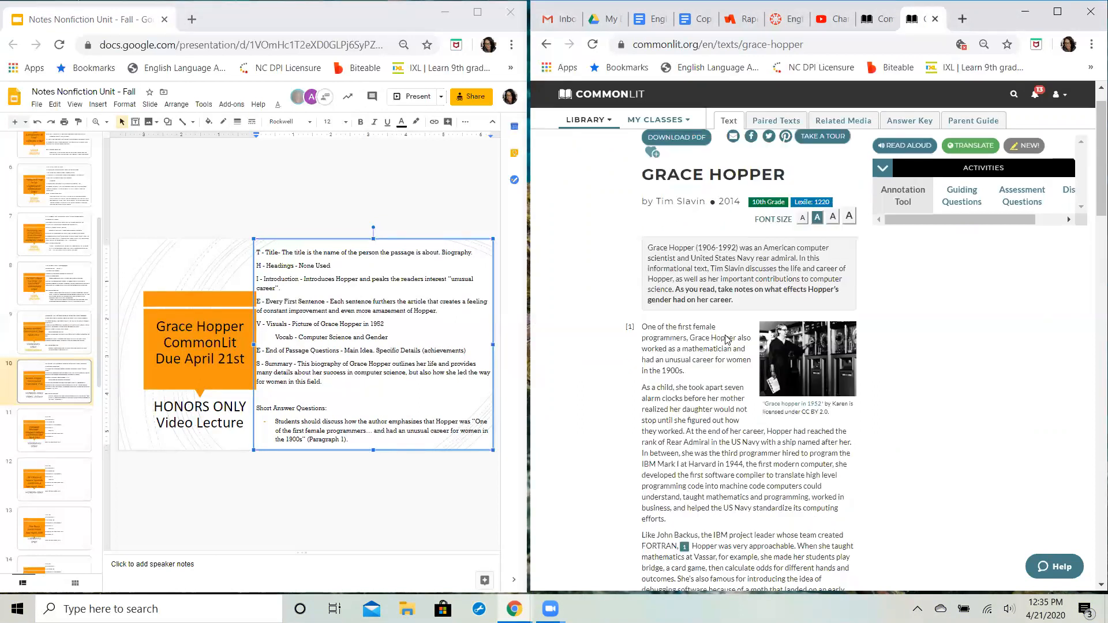
pyautogui.scroll(-3)
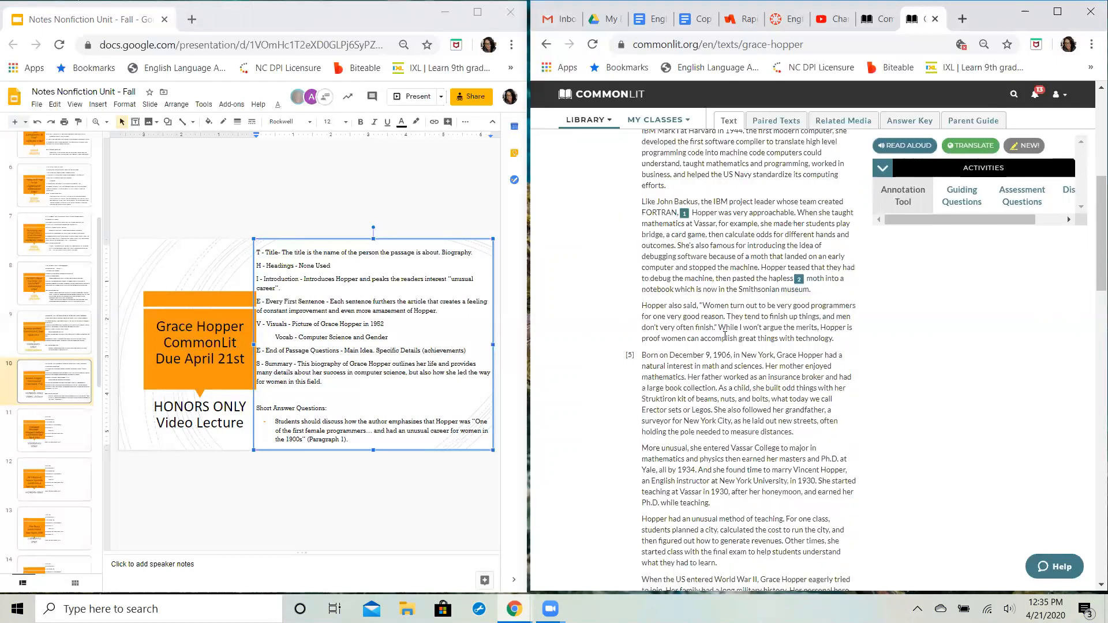
pyautogui.scroll(-3)
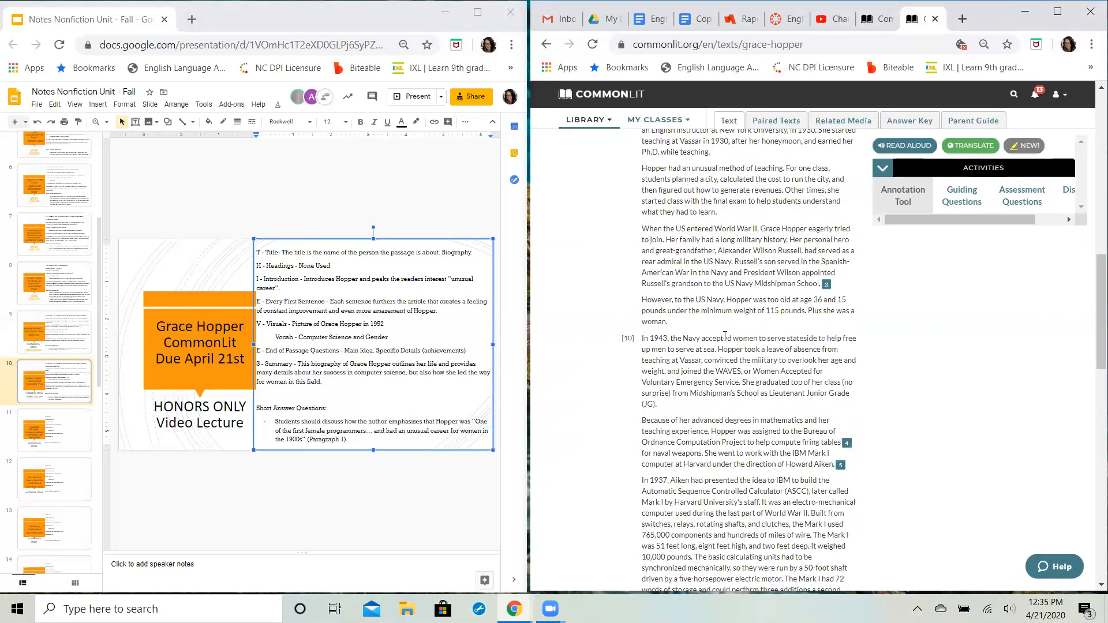
pyautogui.scroll(-3)
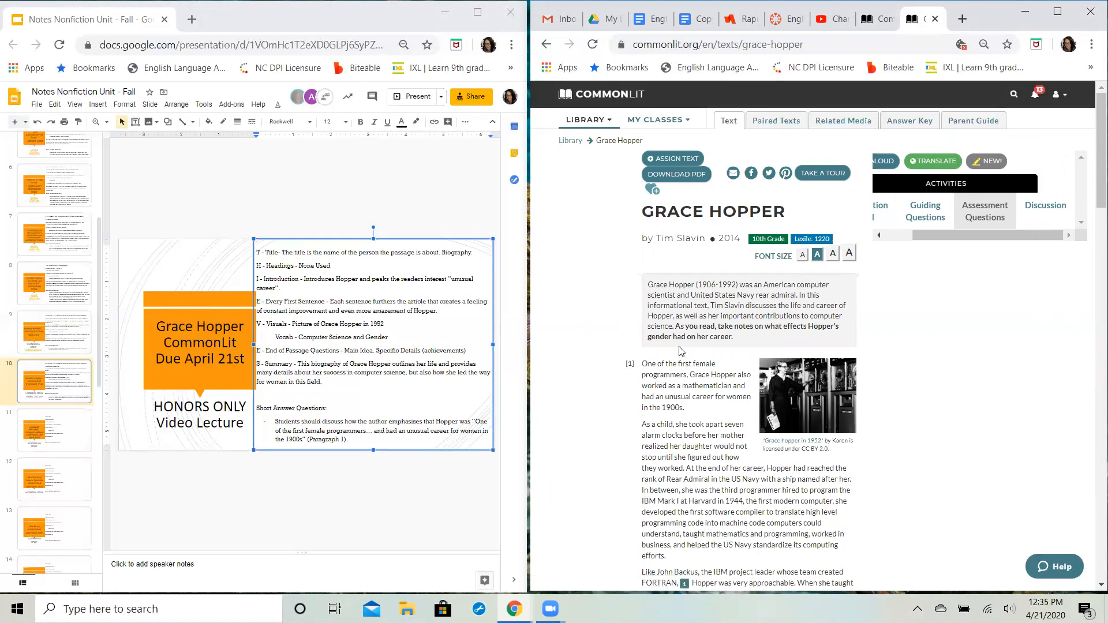
# Select 1952 in the Visuals note and read the Grace Hopper opening through the moth anecdote
pyautogui.moveTo(642, 363); pyautogui.dragTo(663, 386)
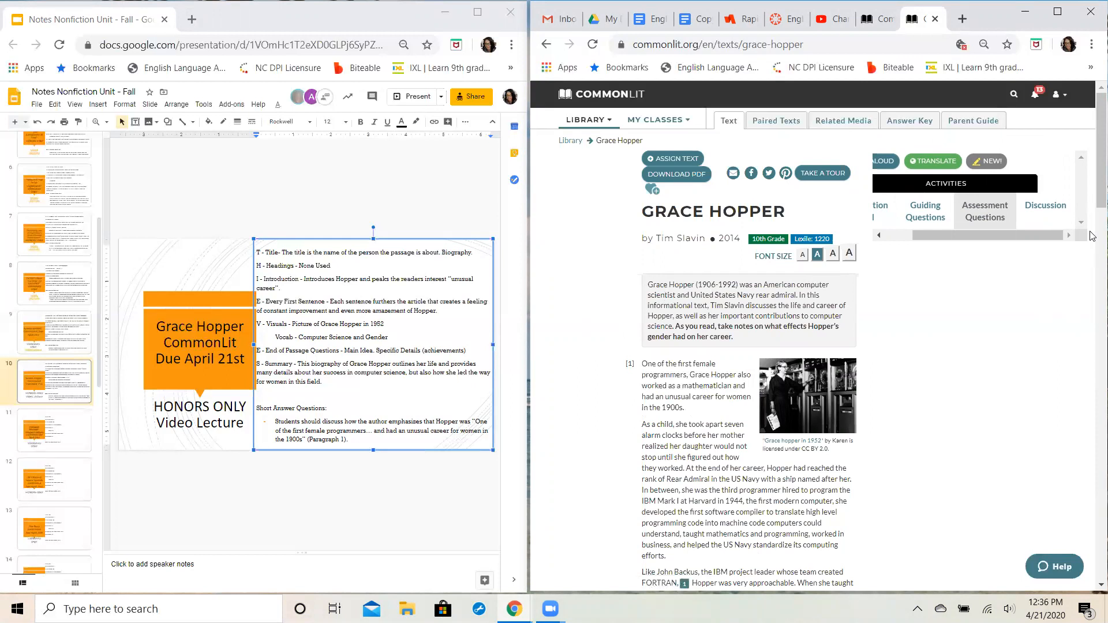
pyautogui.scroll(-3)
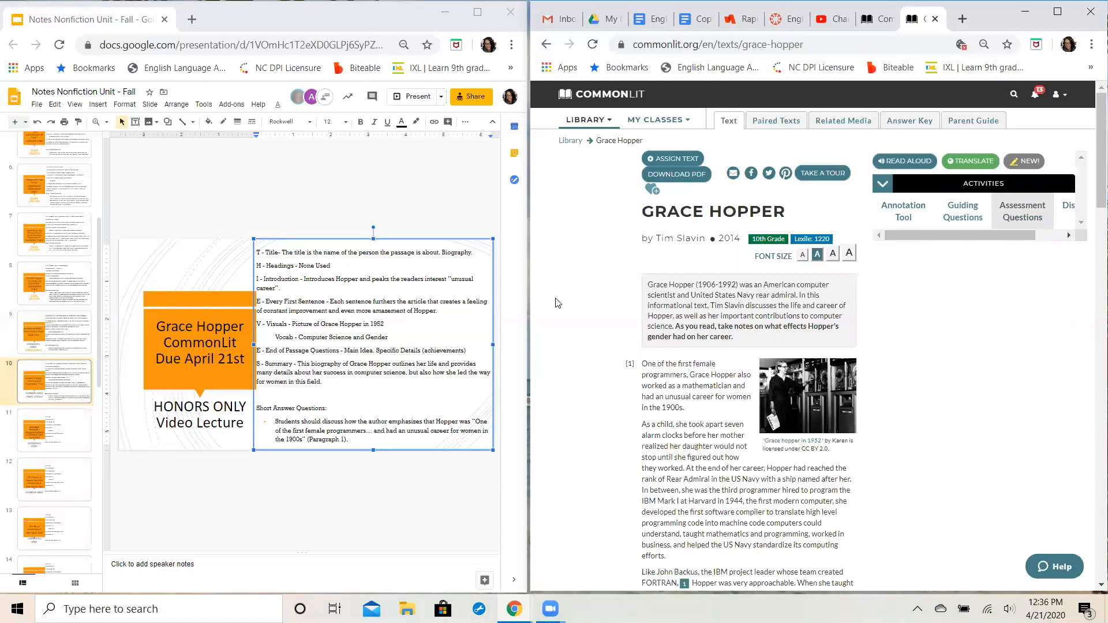
pyautogui.moveTo(538, 306)
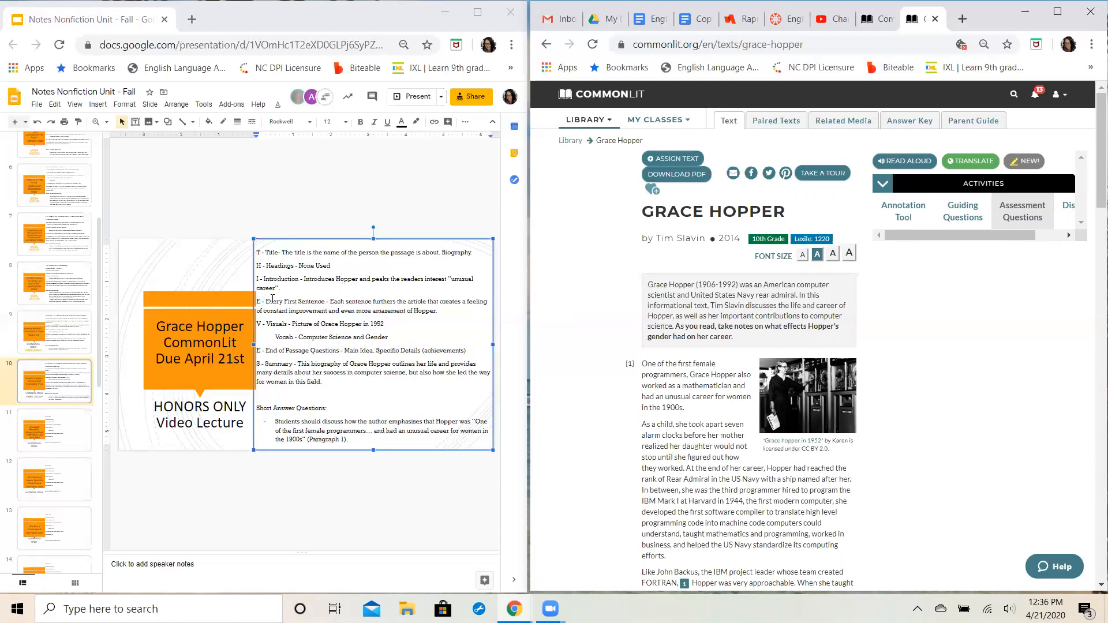
pyautogui.moveTo(258, 301); pyautogui.dragTo(438, 310)
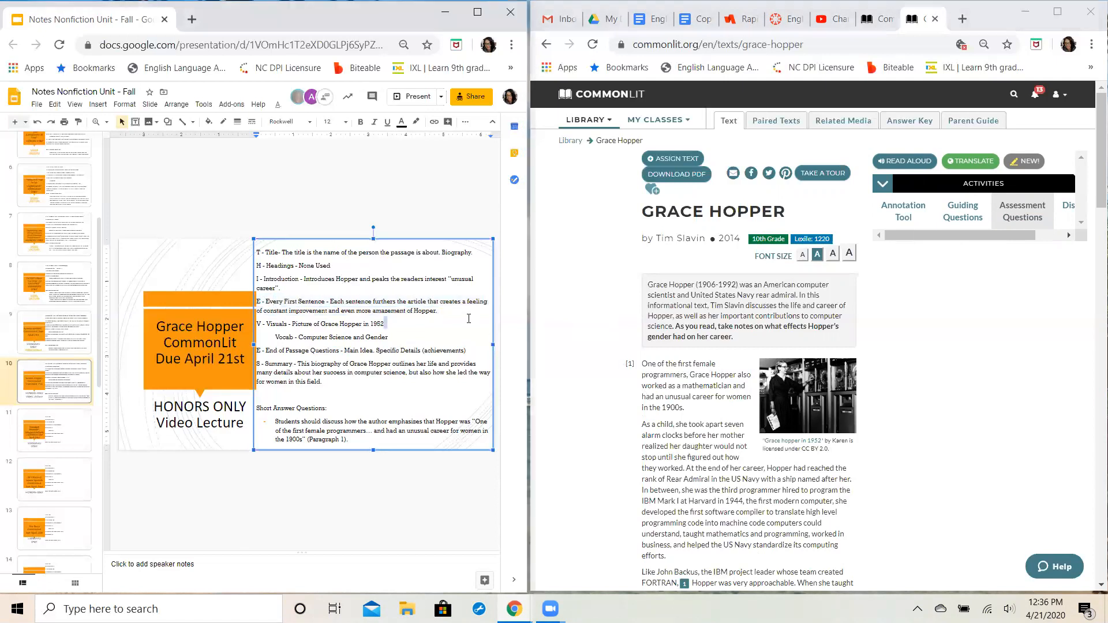
pyautogui.scroll(-3)
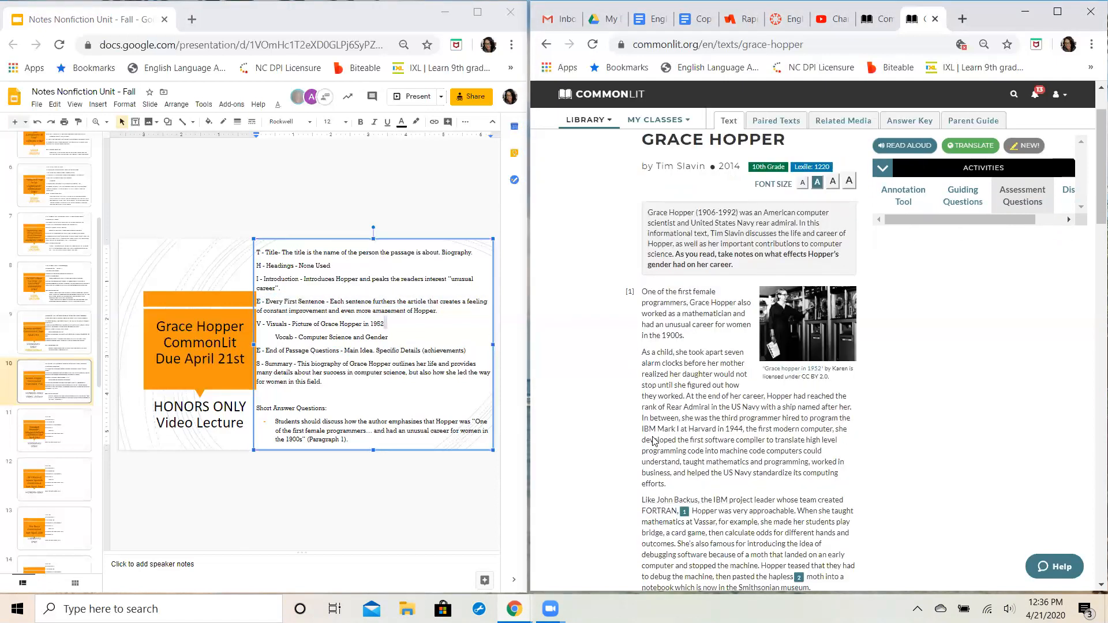
pyautogui.scroll(-3)
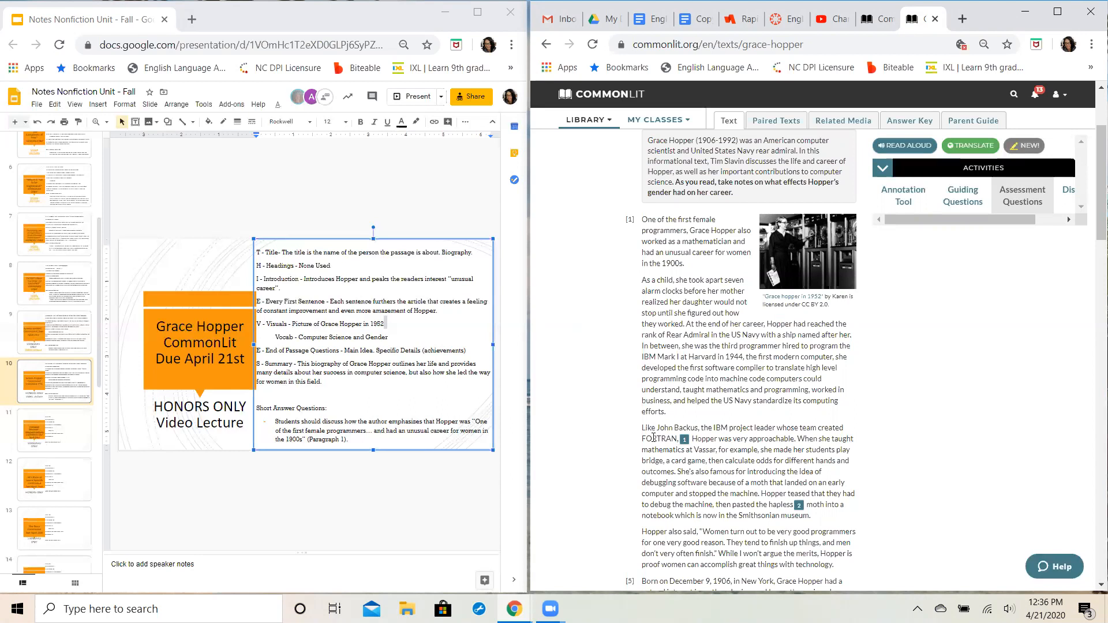
pyautogui.moveTo(790, 246)
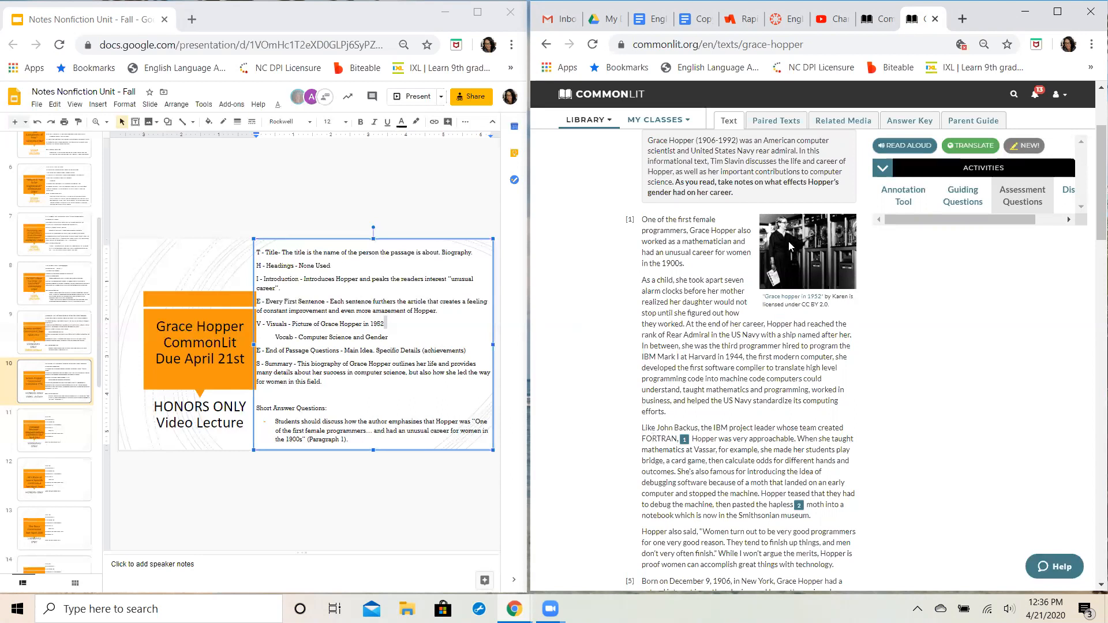
pyautogui.moveTo(758, 217)
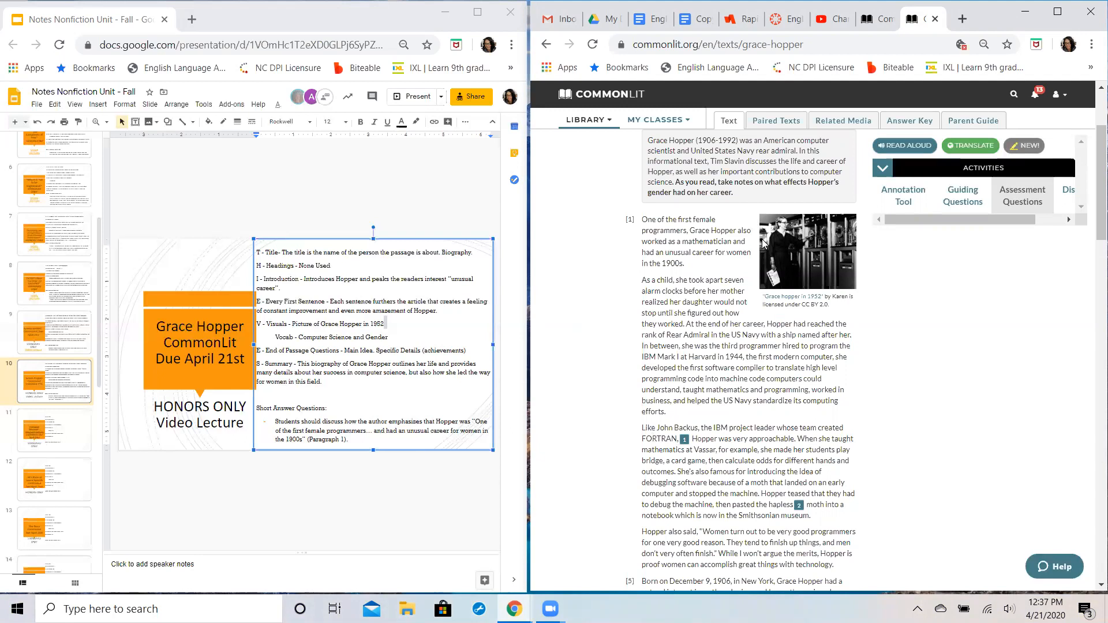
pyautogui.moveTo(836, 232)
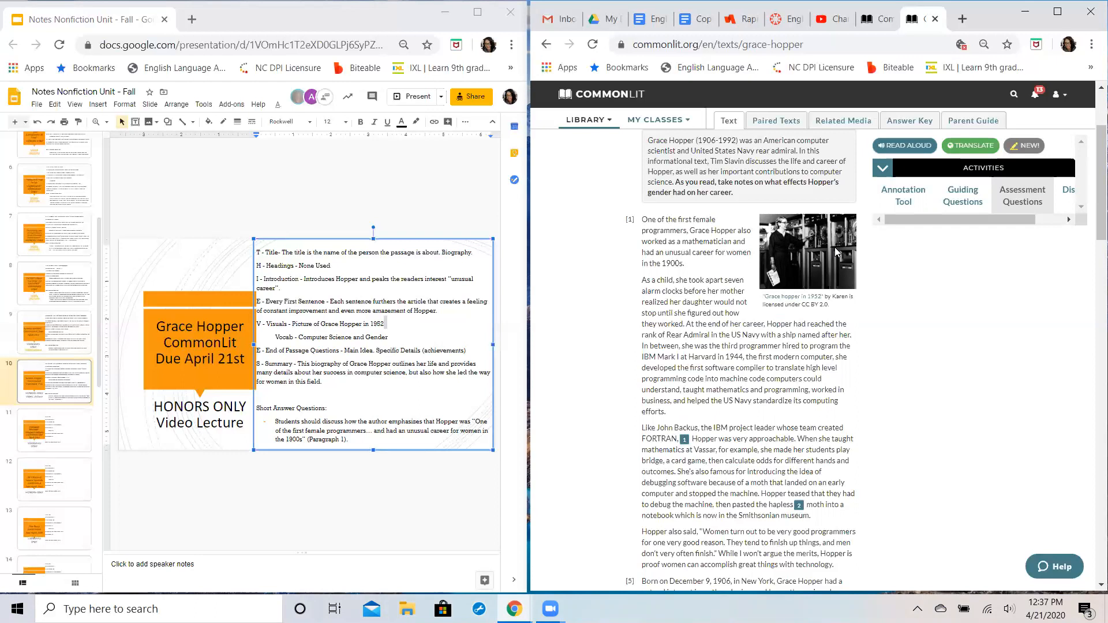
pyautogui.moveTo(797, 262)
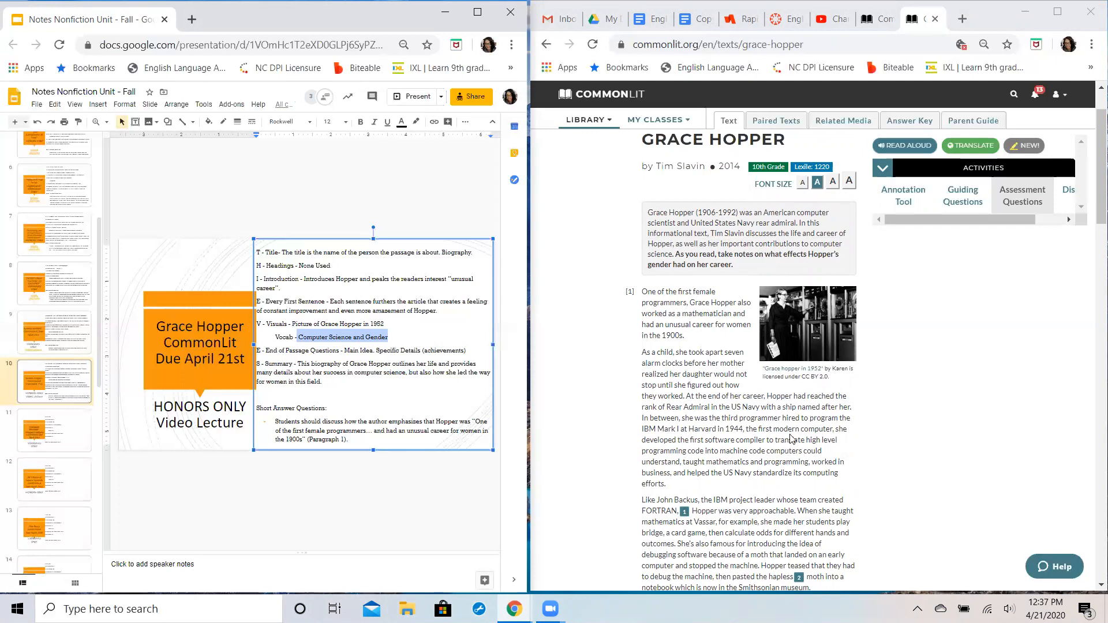
pyautogui.moveTo(600, 400)
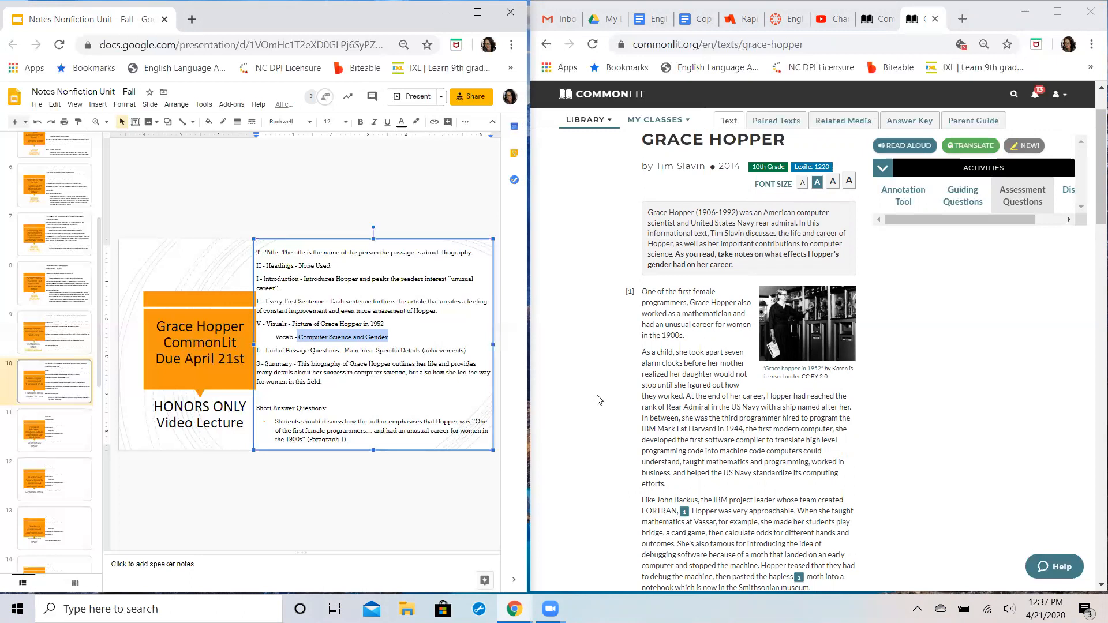
# Step through the Grace Hopper assessment questions from one to the fourth, gender-and-career question
pyautogui.scroll(-3)
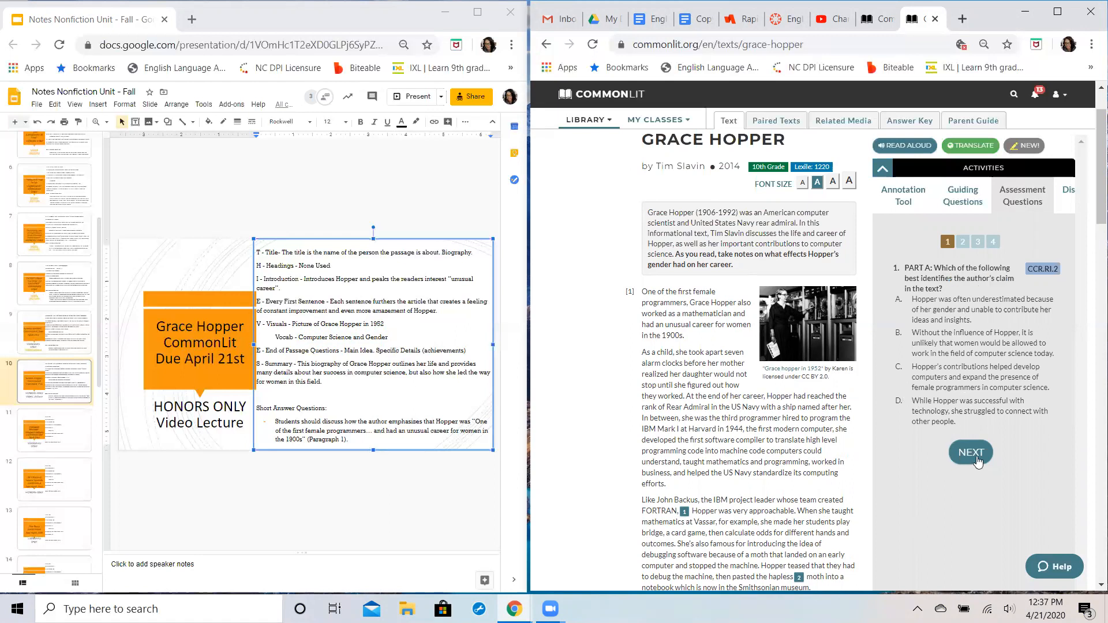
pyautogui.click(970, 452)
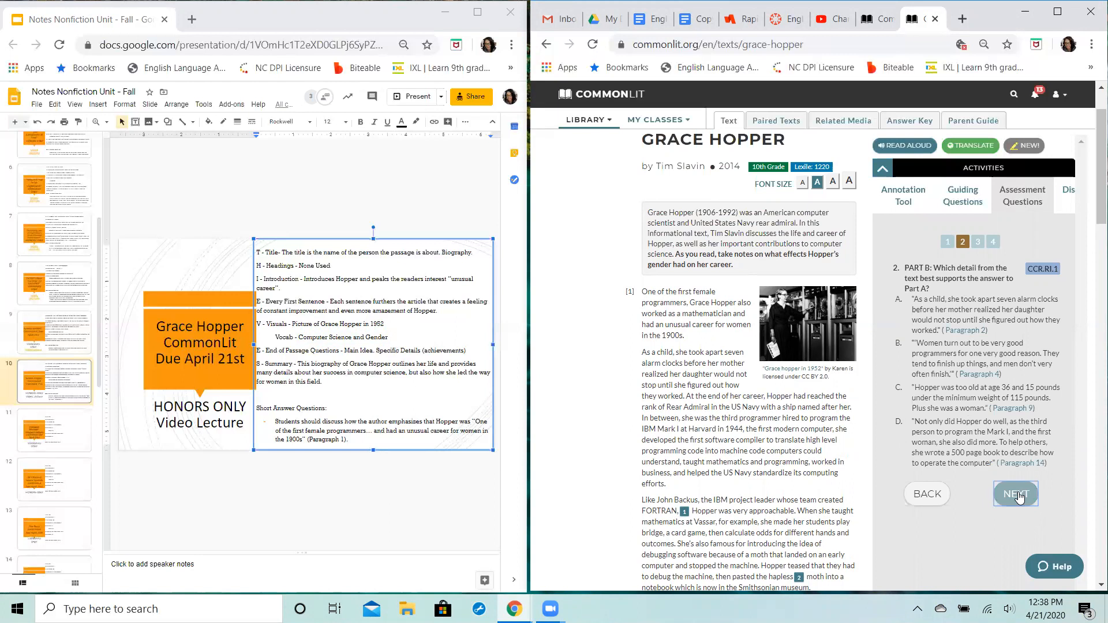
pyautogui.click(1016, 494)
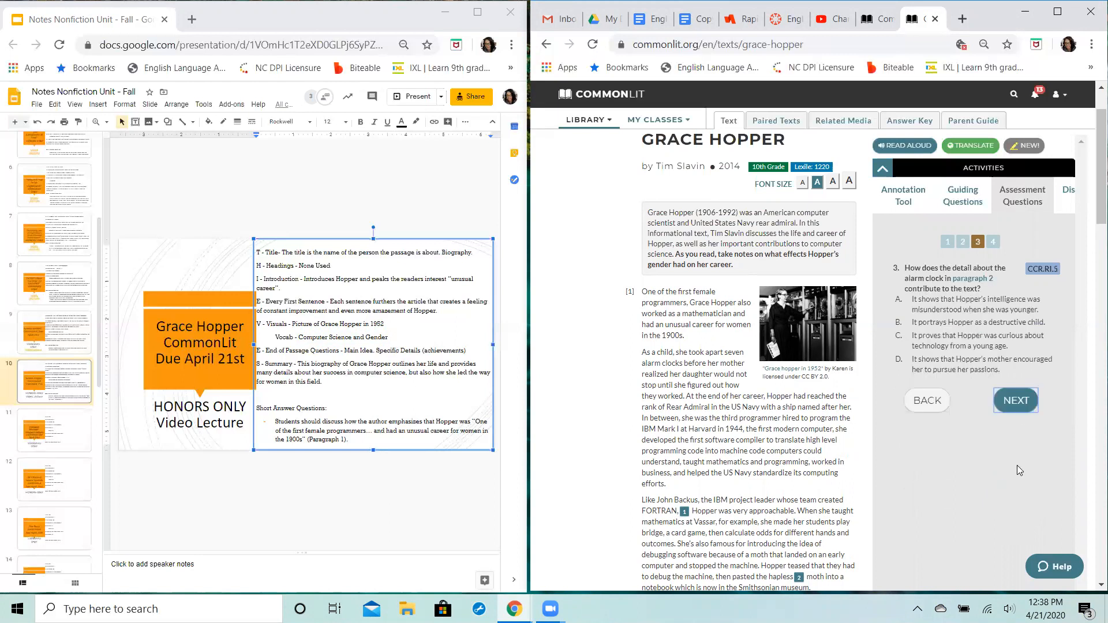
pyautogui.moveTo(964, 283)
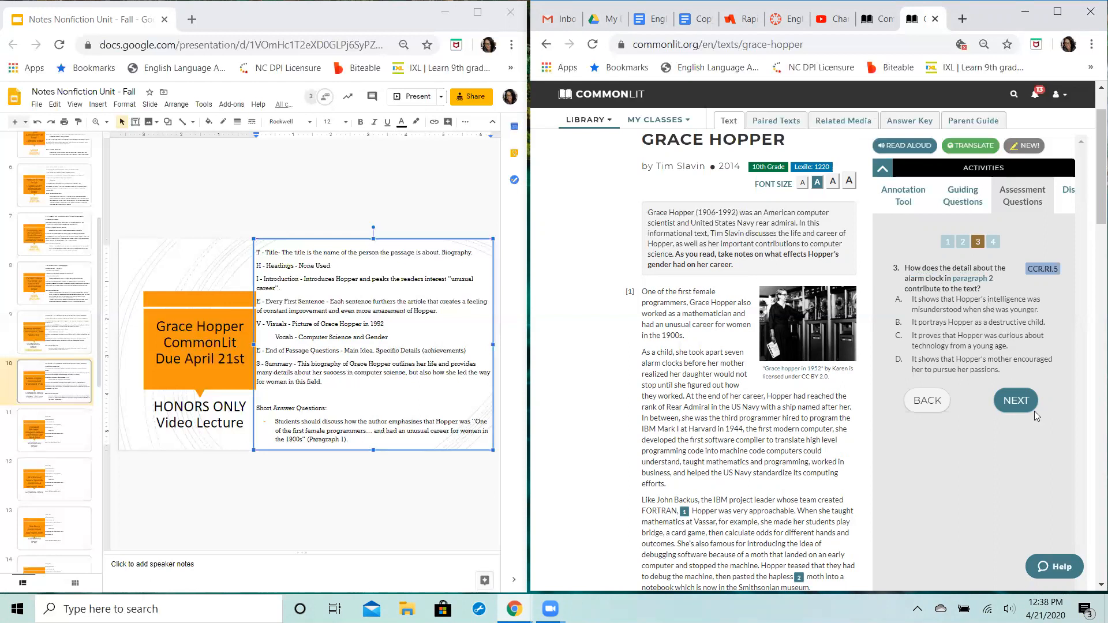
pyautogui.click(1016, 400)
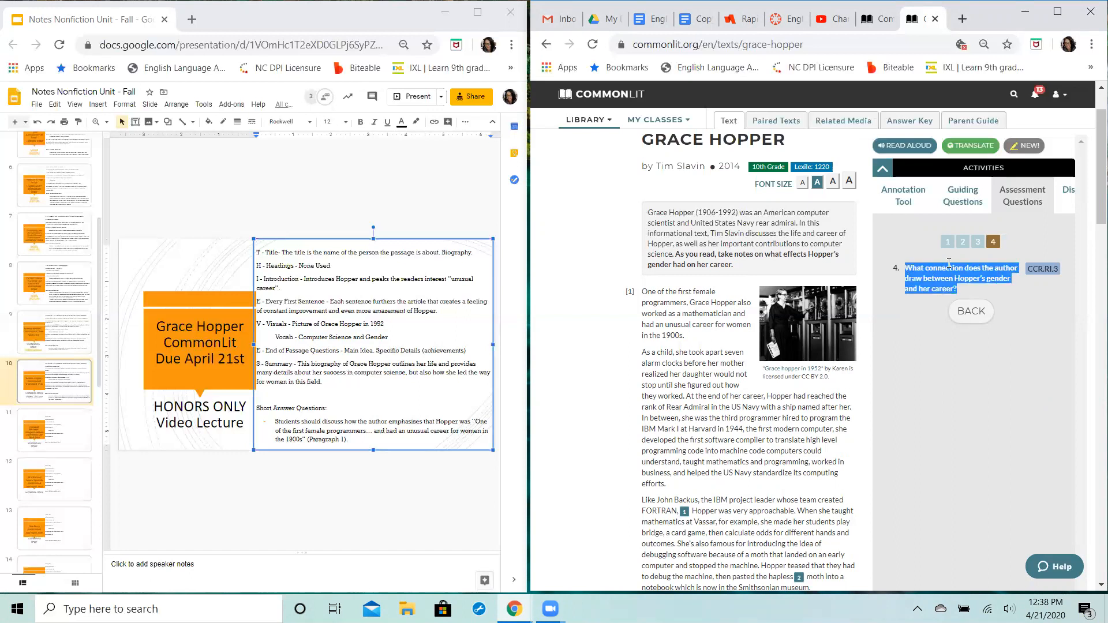
pyautogui.moveTo(937, 309)
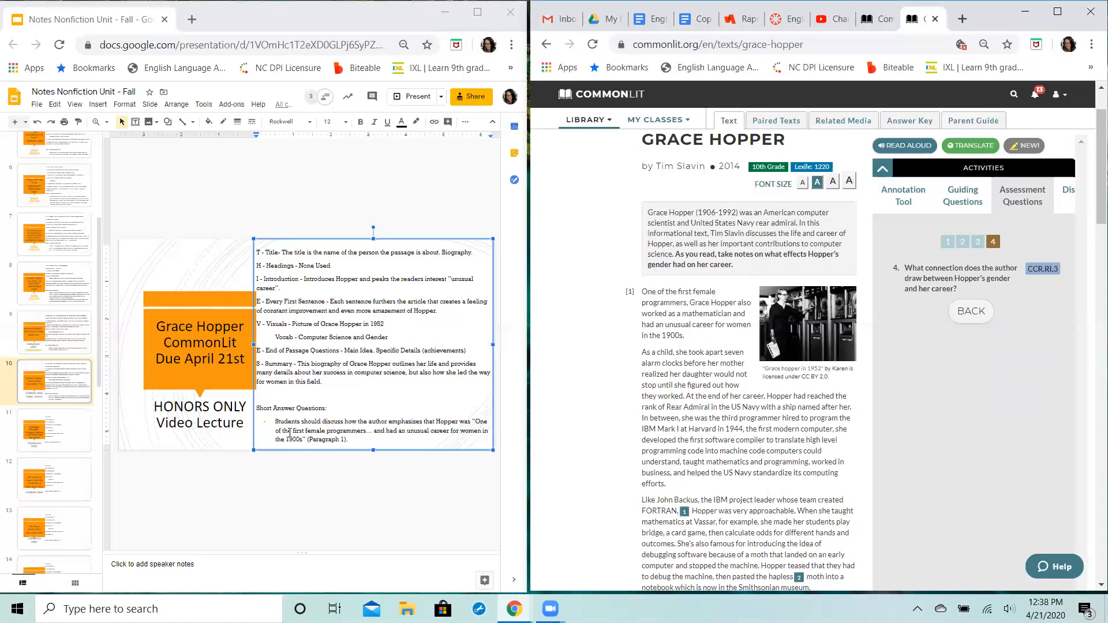
pyautogui.moveTo(297, 430); pyautogui.dragTo(365, 430)
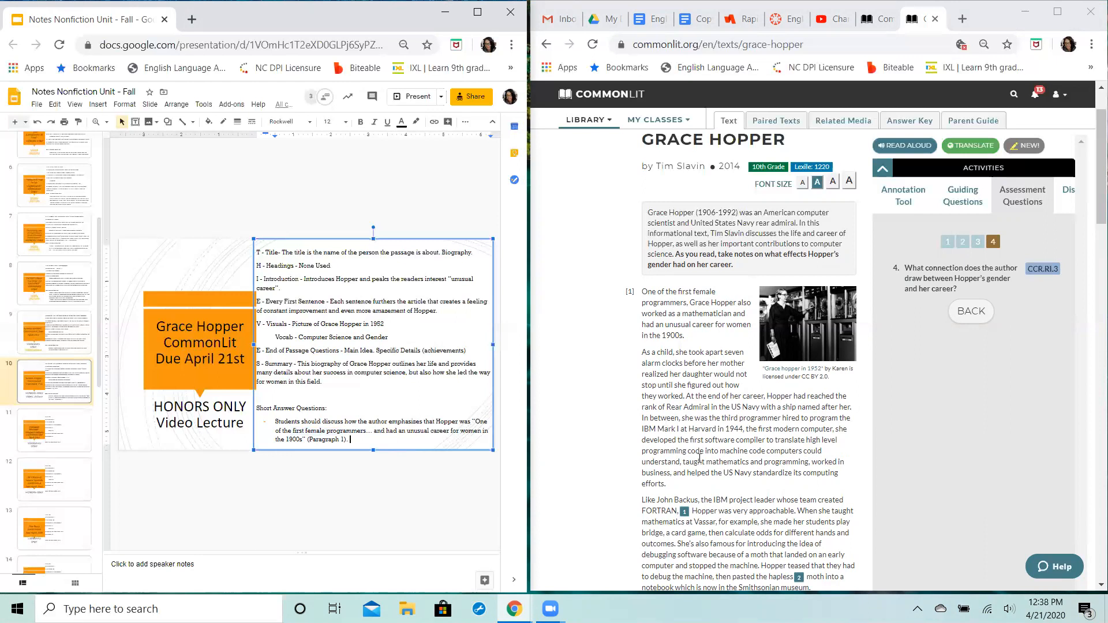
pyautogui.moveTo(730, 396); pyautogui.dragTo(739, 406)
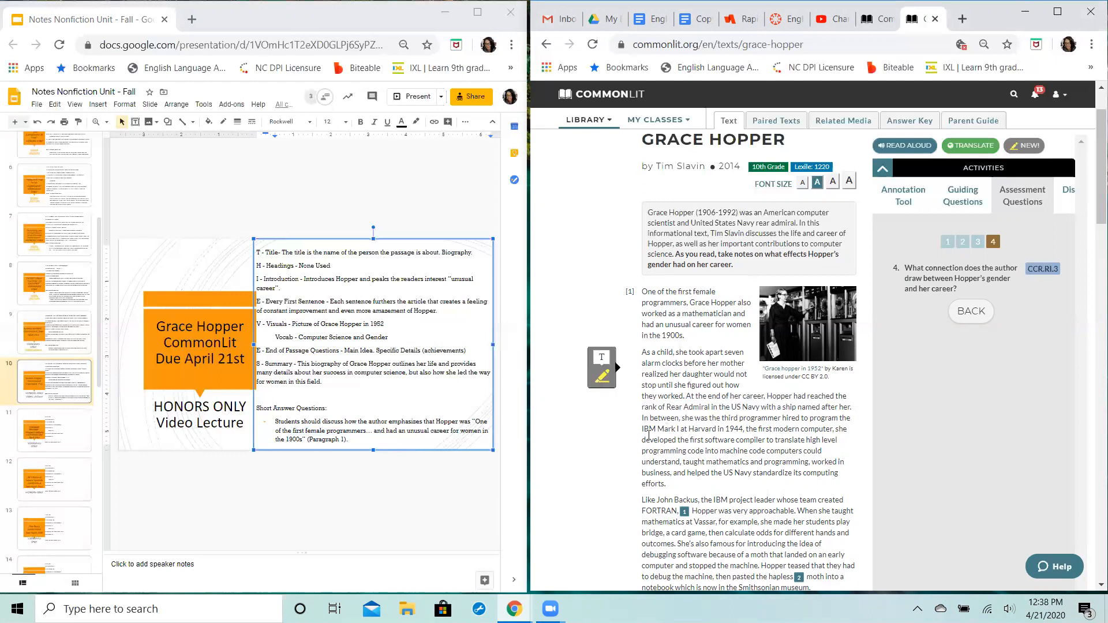
pyautogui.moveTo(619, 463)
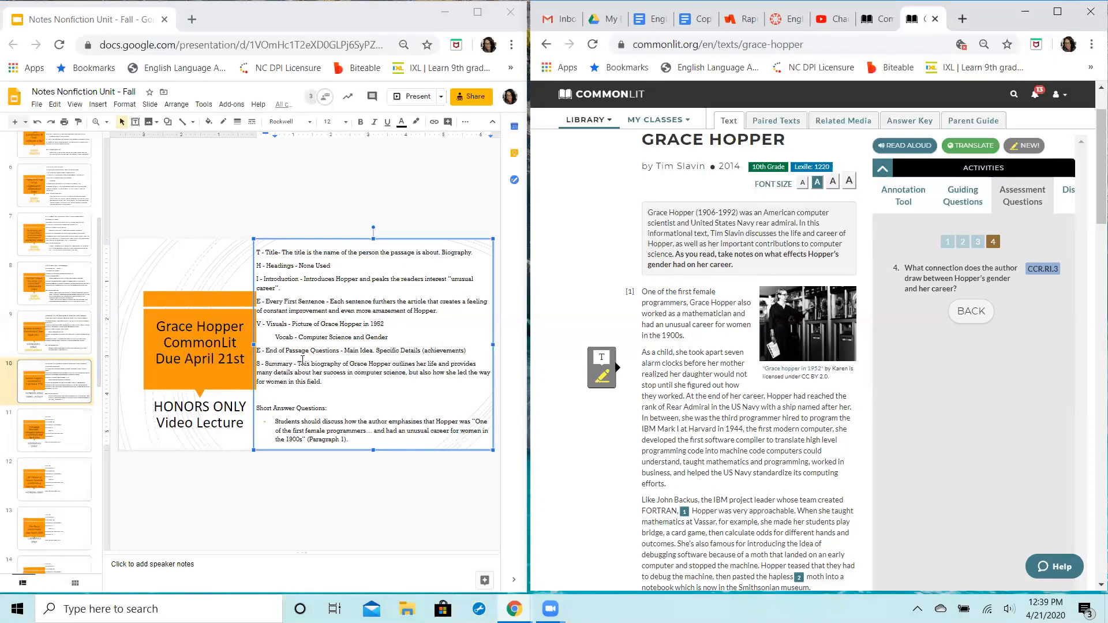
# Scroll the Grace Hopper passage down to its final paragraph and Notes glossary
pyautogui.moveTo(293, 363); pyautogui.dragTo(334, 372)
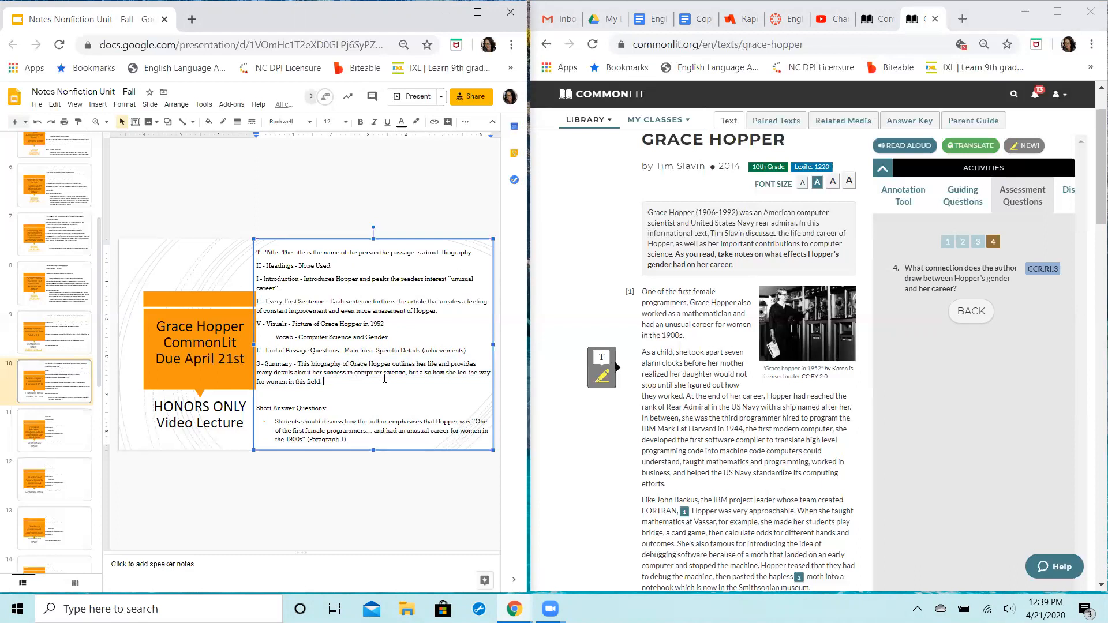
pyautogui.scroll(-3)
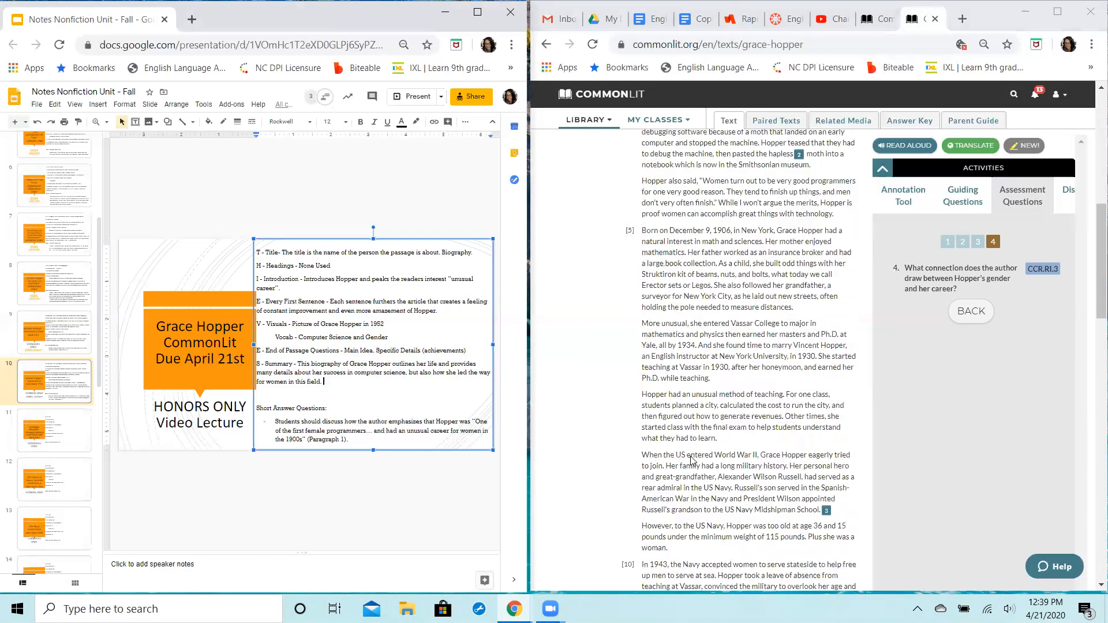
pyautogui.scroll(-3)
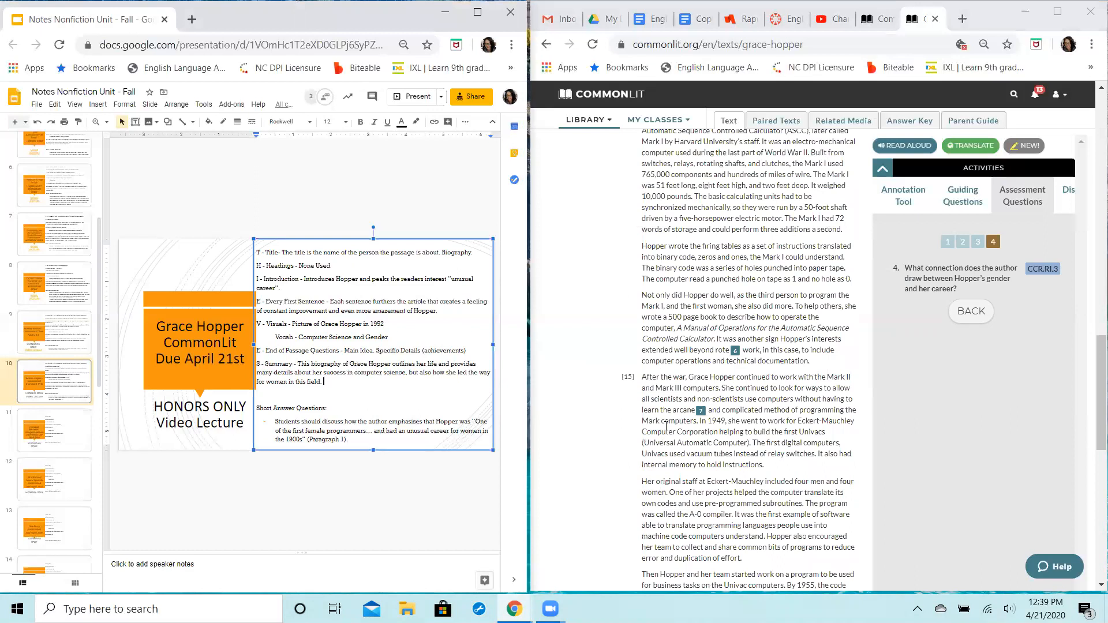
pyautogui.scroll(-3)
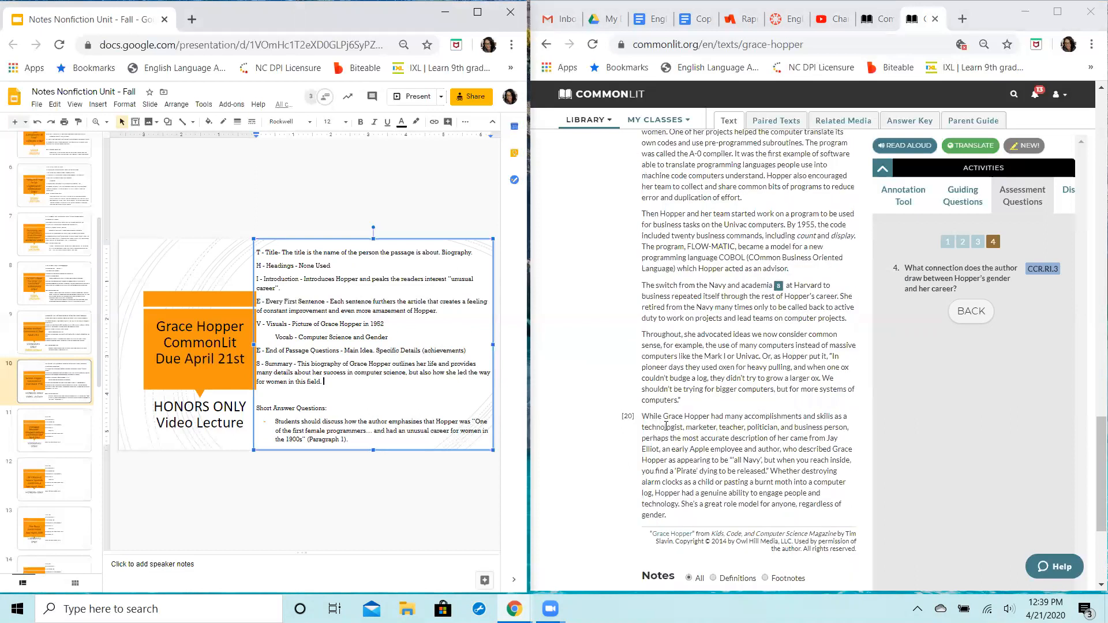
pyautogui.scroll(-3)
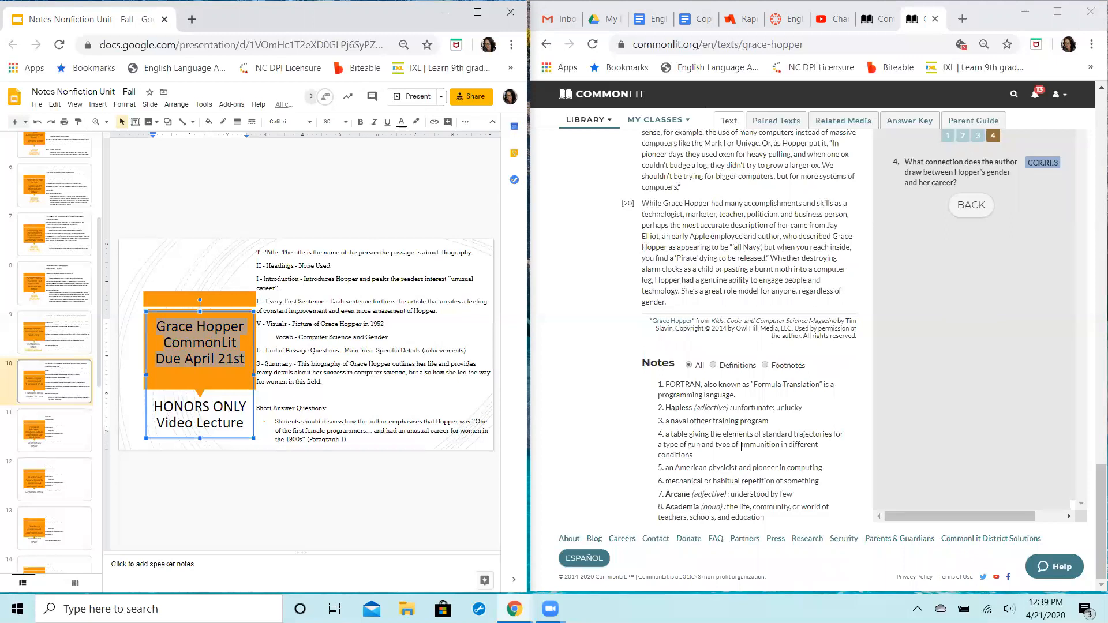
pyautogui.moveTo(538, 365)
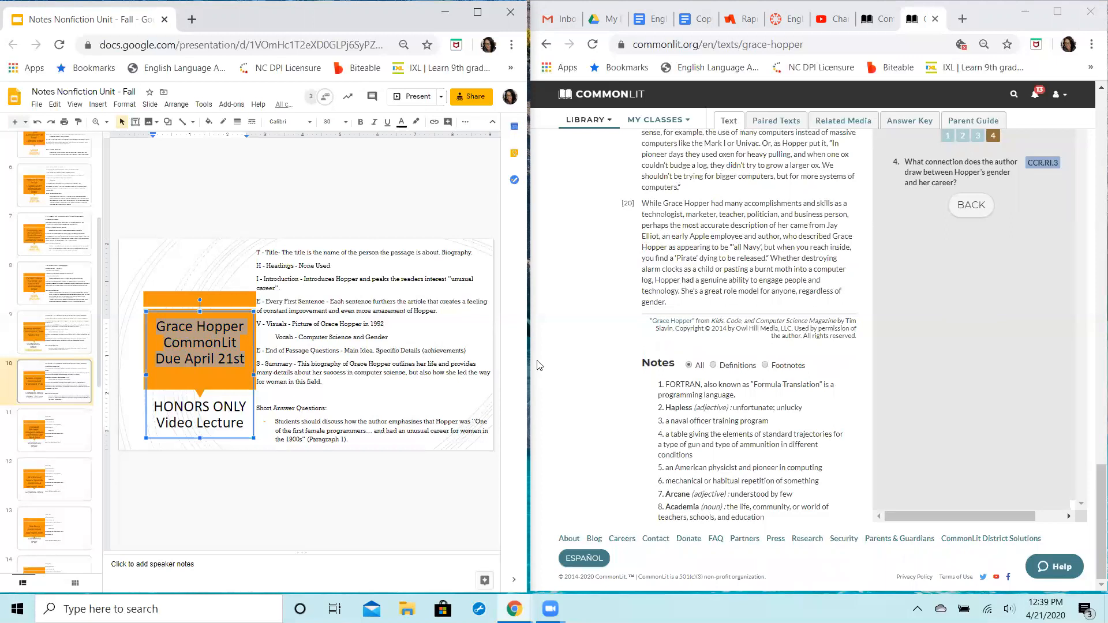